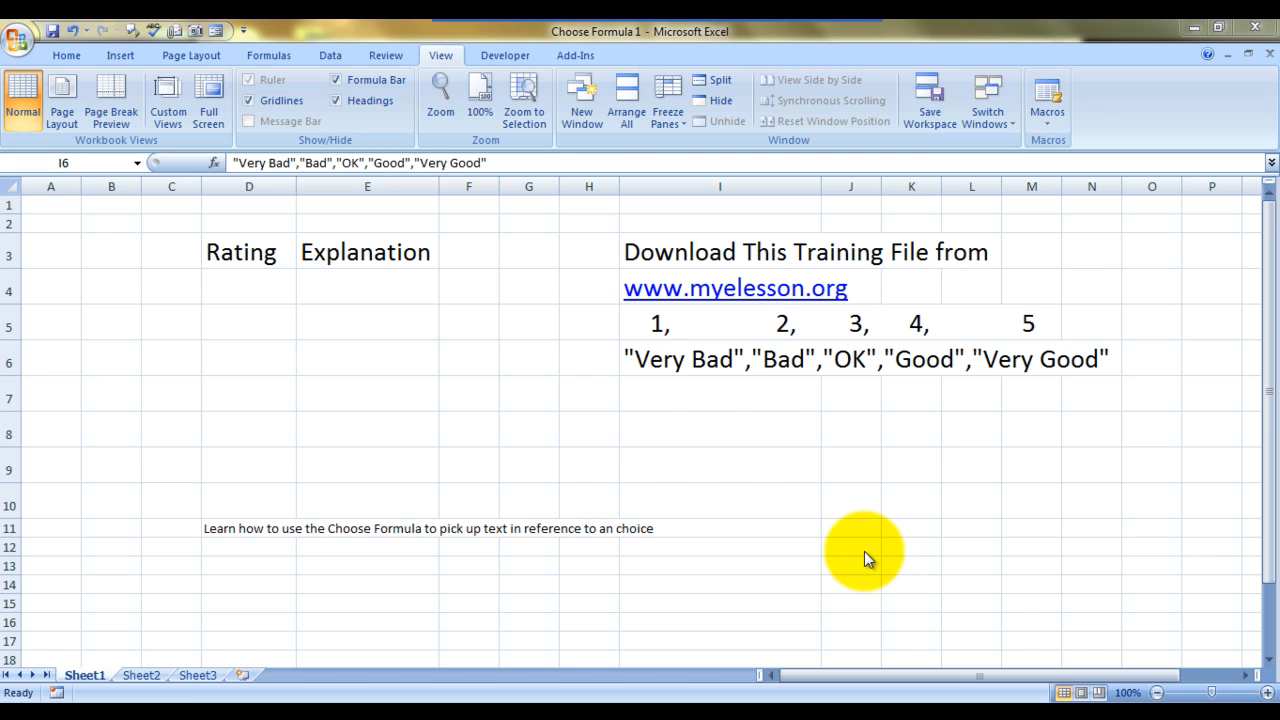
mouse_move(720, 455)
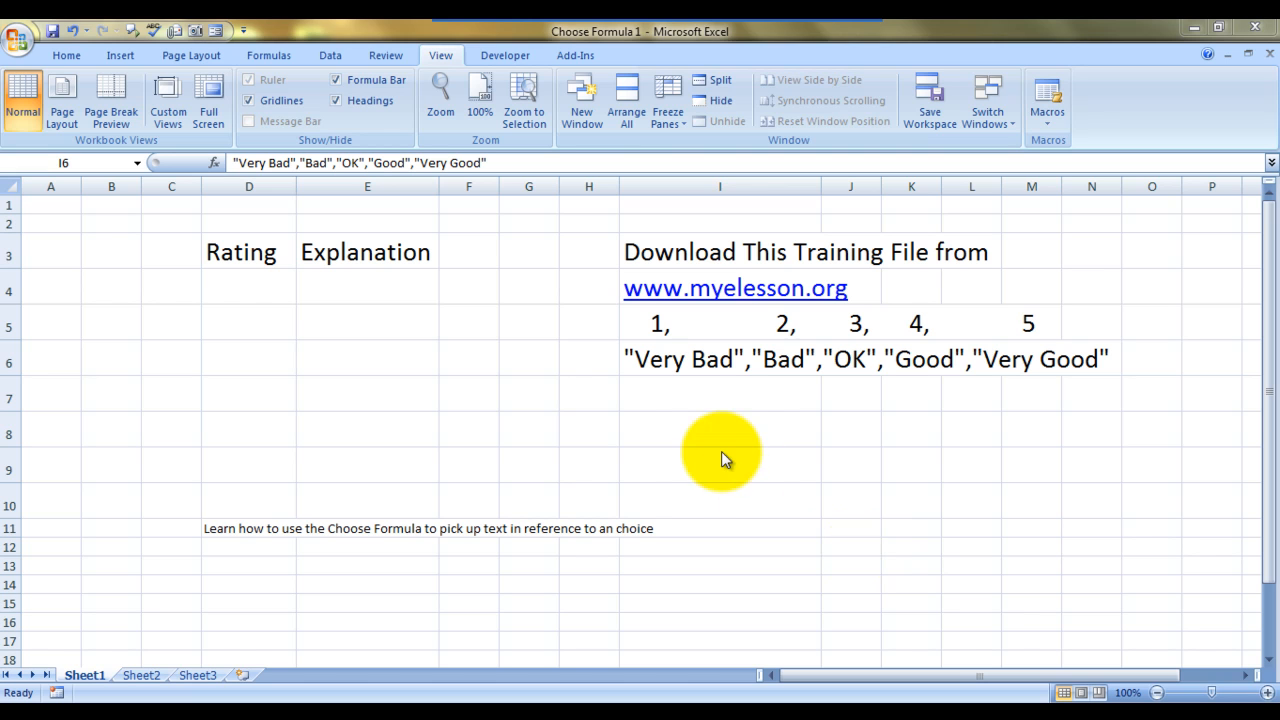
mouse_move(663, 372)
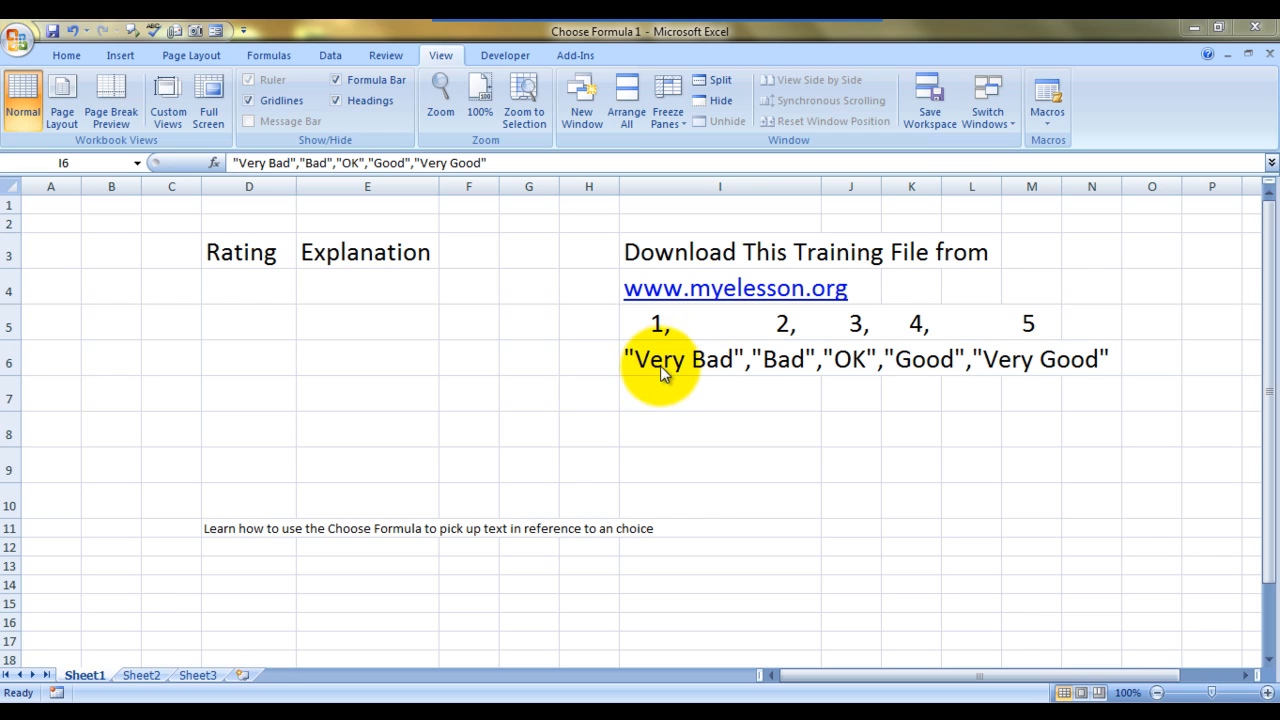
mouse_move(855, 378)
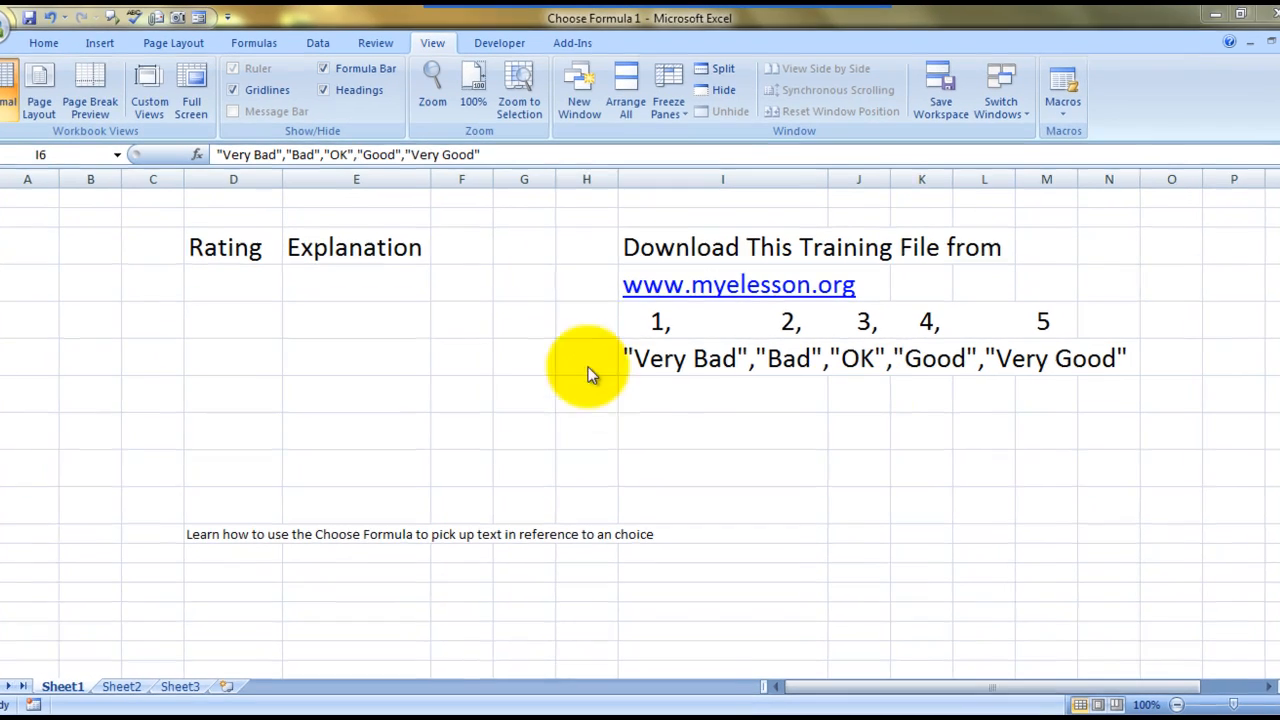
Enter a rating of 1 in cell D4 under the Rating heading
left_click(723, 358)
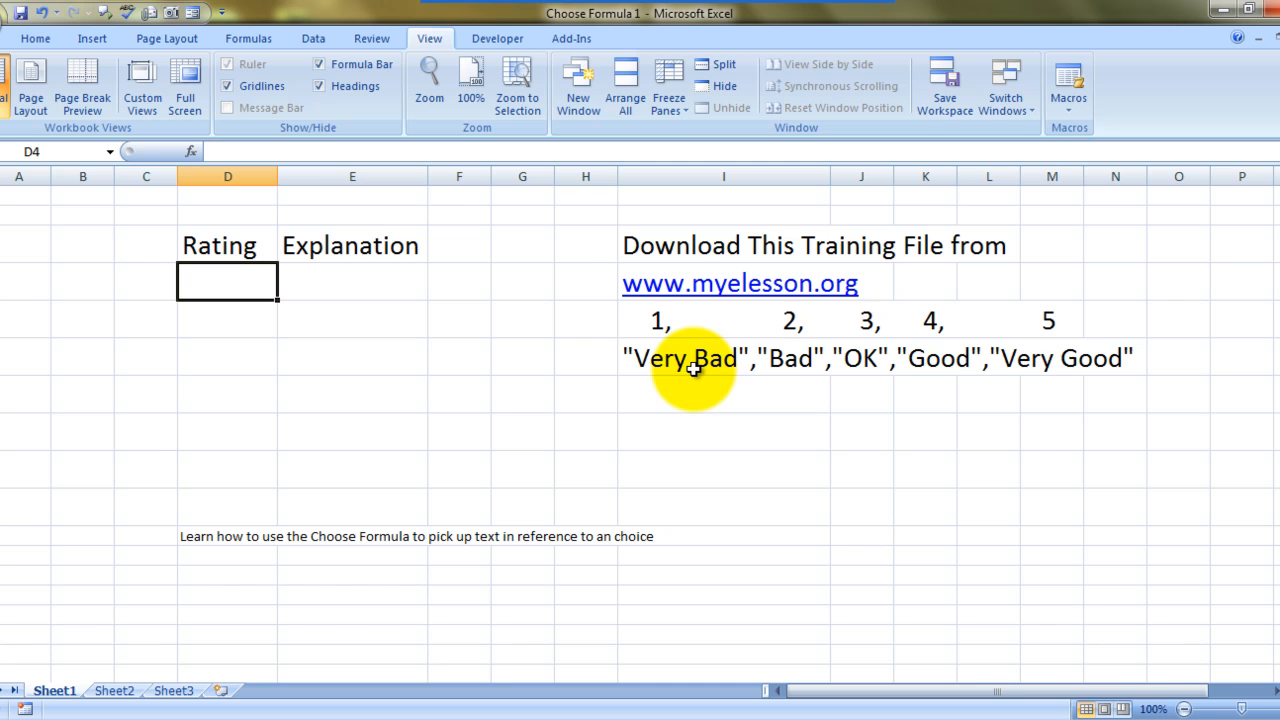
left_click(227, 318)
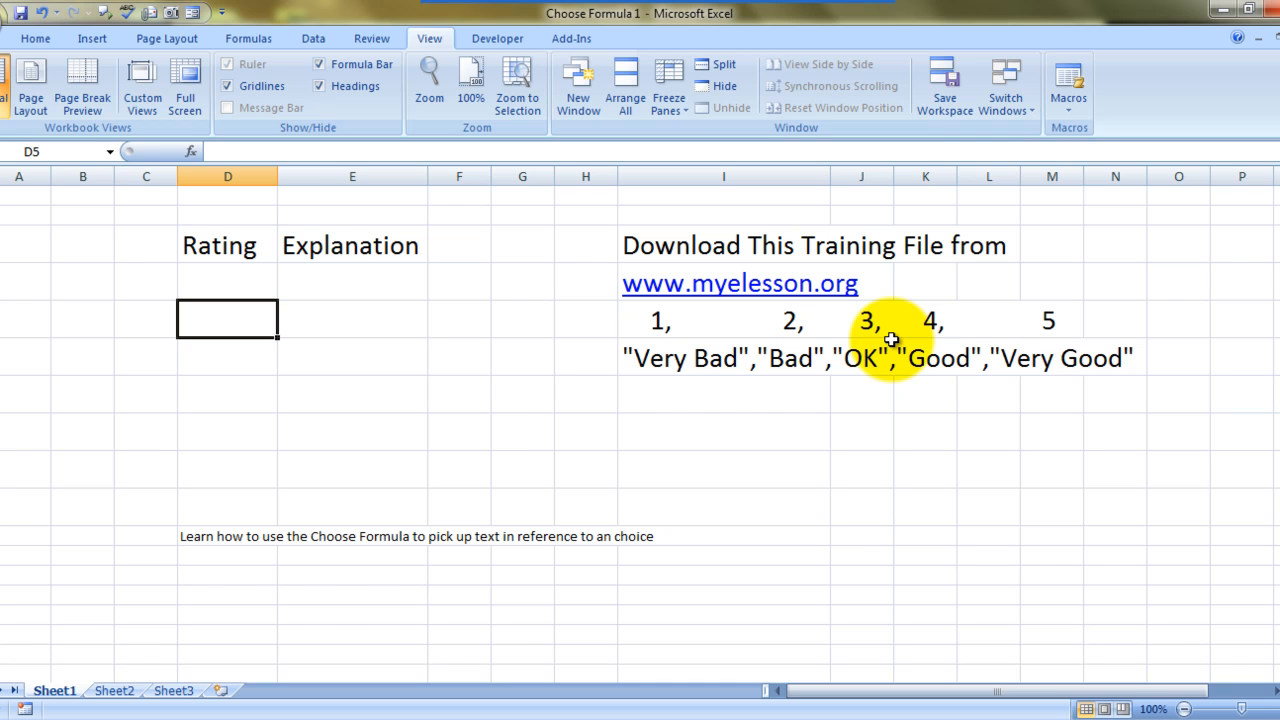
type("1")
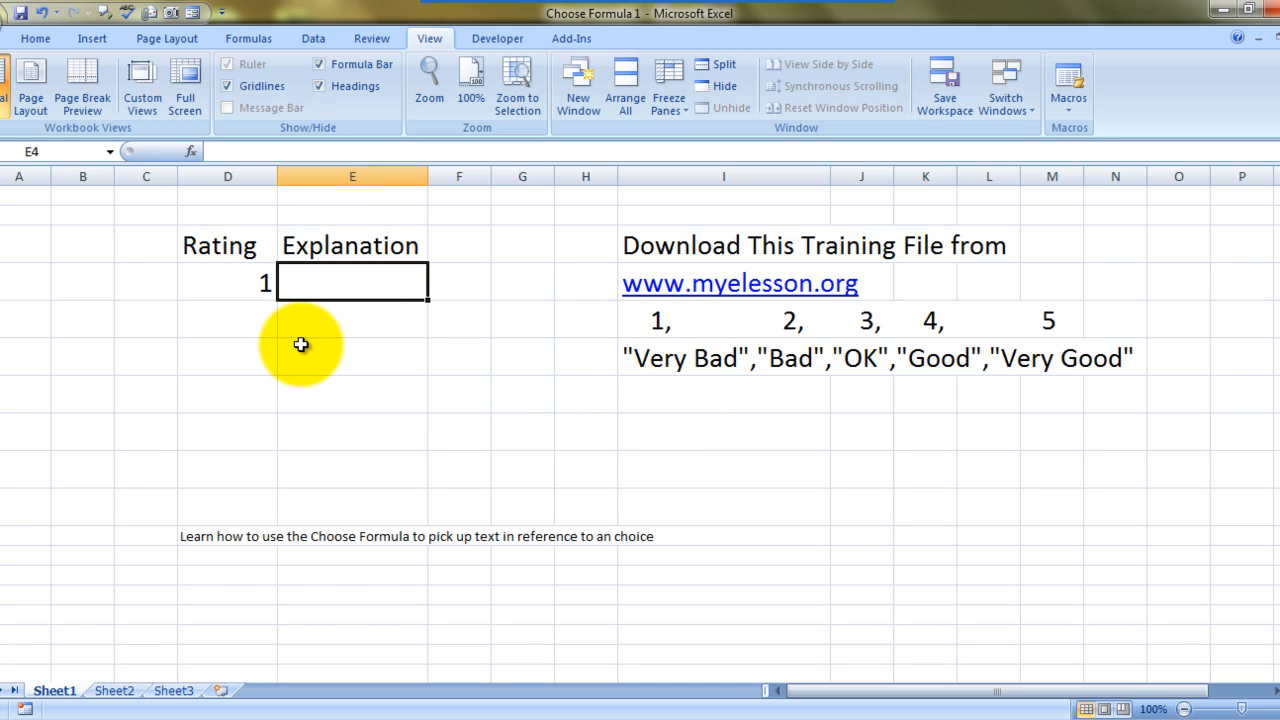
mouse_move(582, 379)
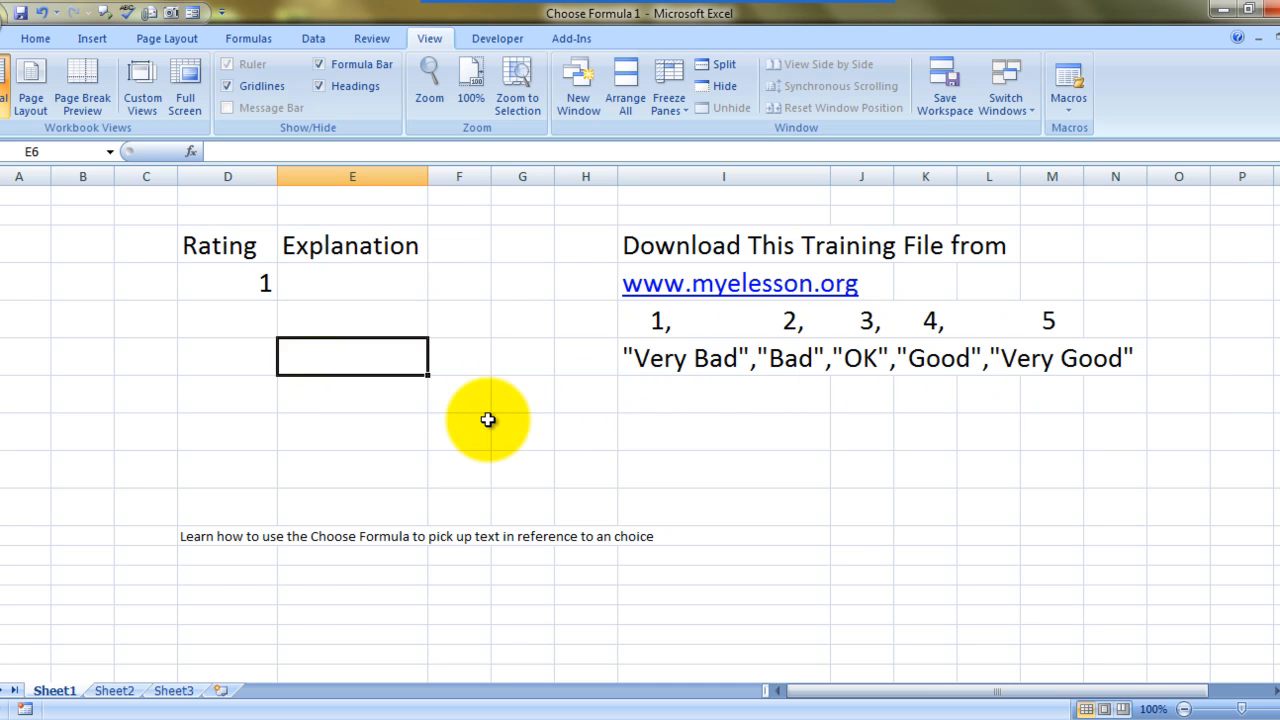
left_click(723, 357)
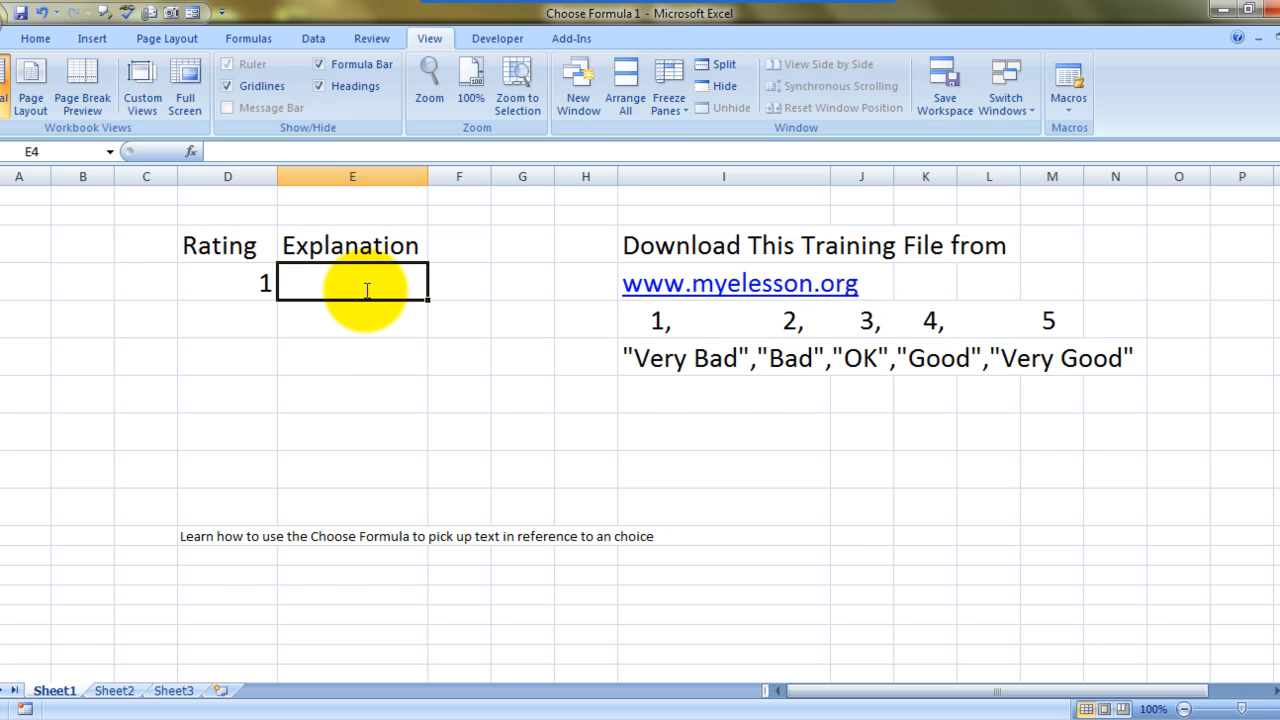
Enter =CHOOSE(D4,"Very Bad","Bad","OK","Good","Very Good") in E4 so it shows Very Bad
type("=cho")
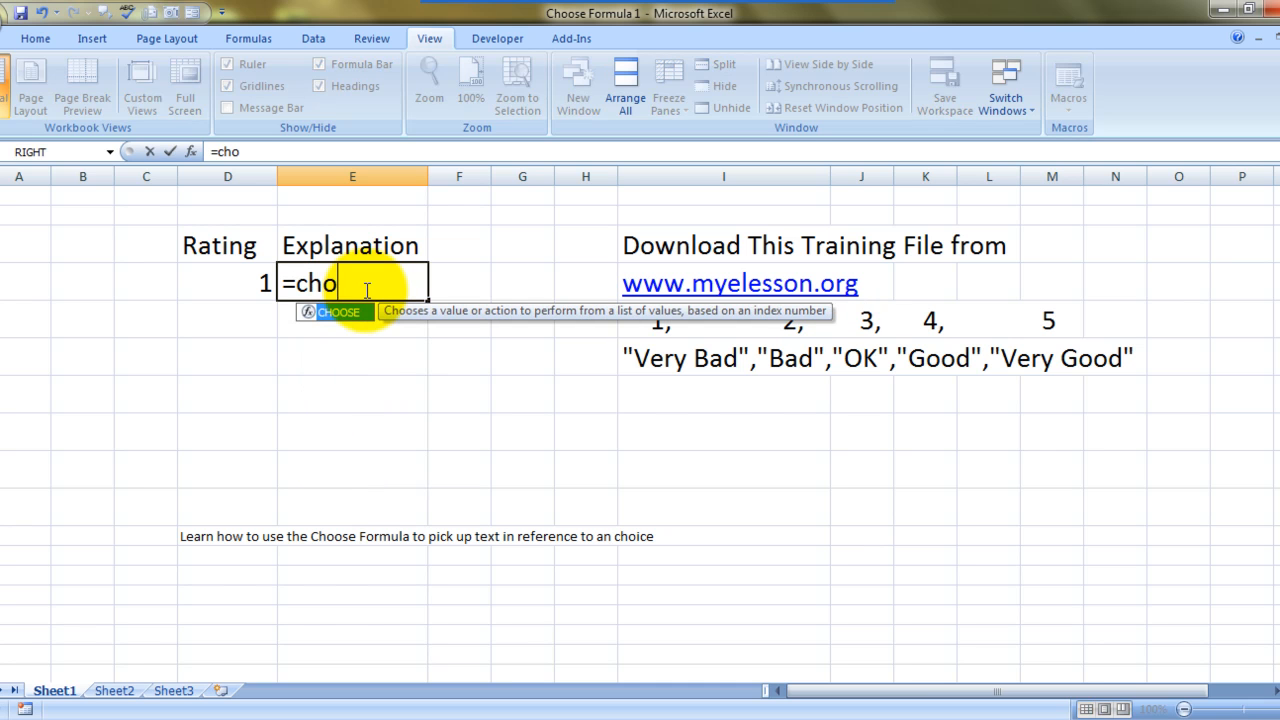
type("o")
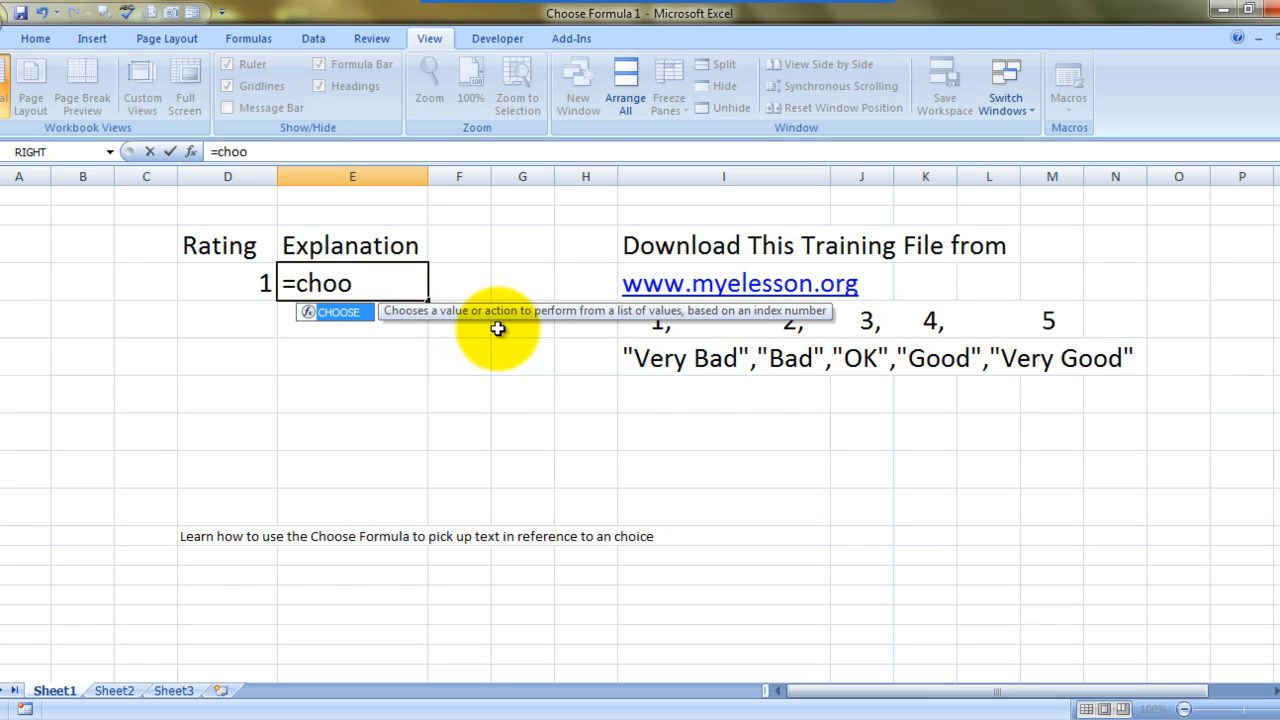
mouse_move(728, 326)
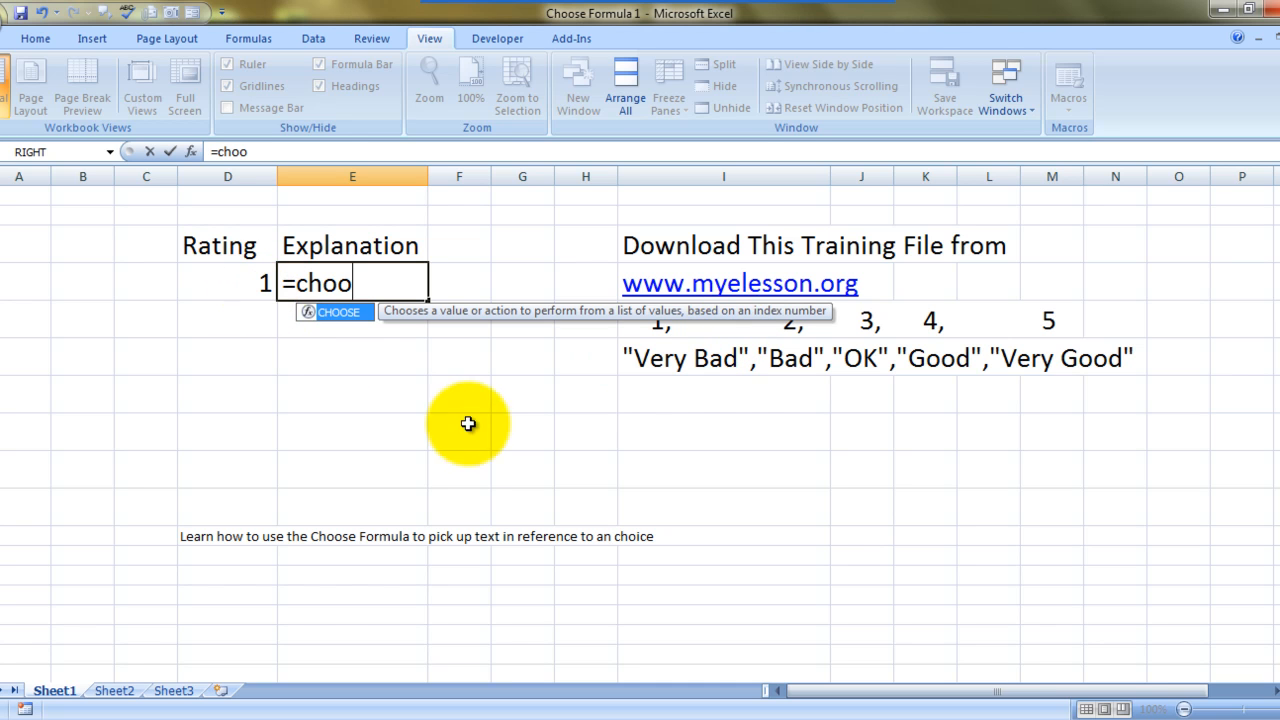
type("CHOOSE(")
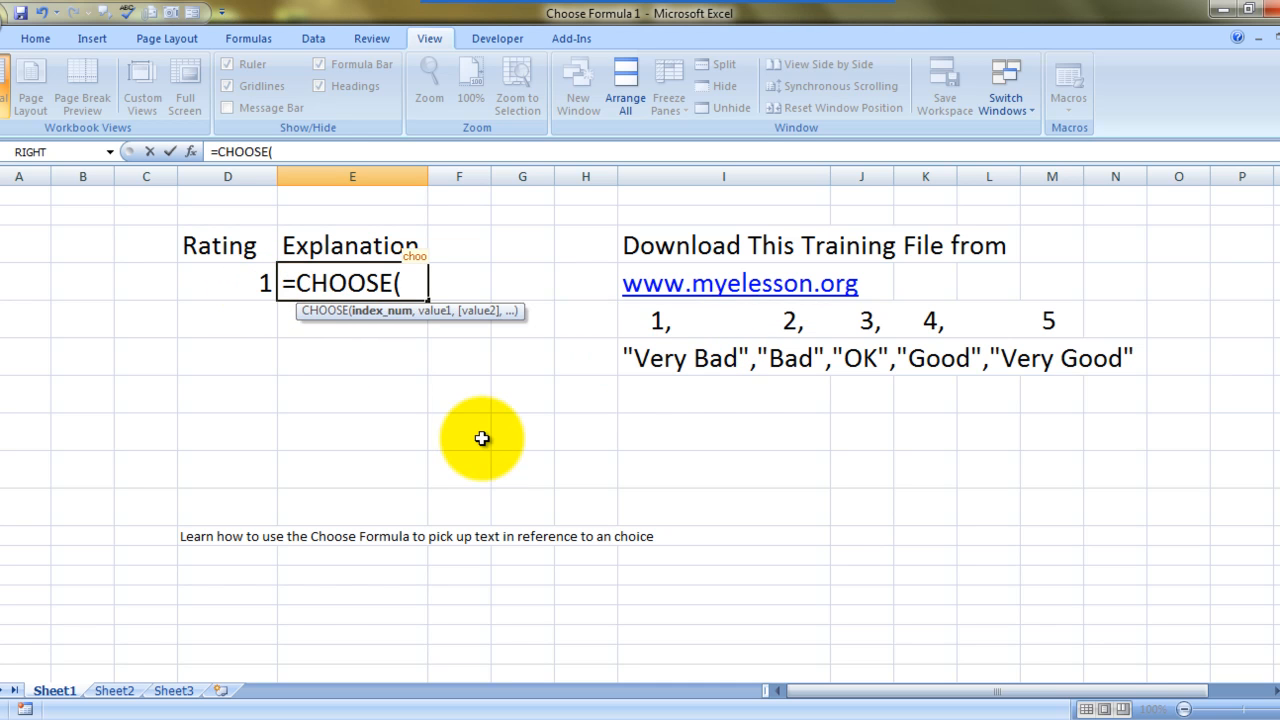
left_click(227, 283)
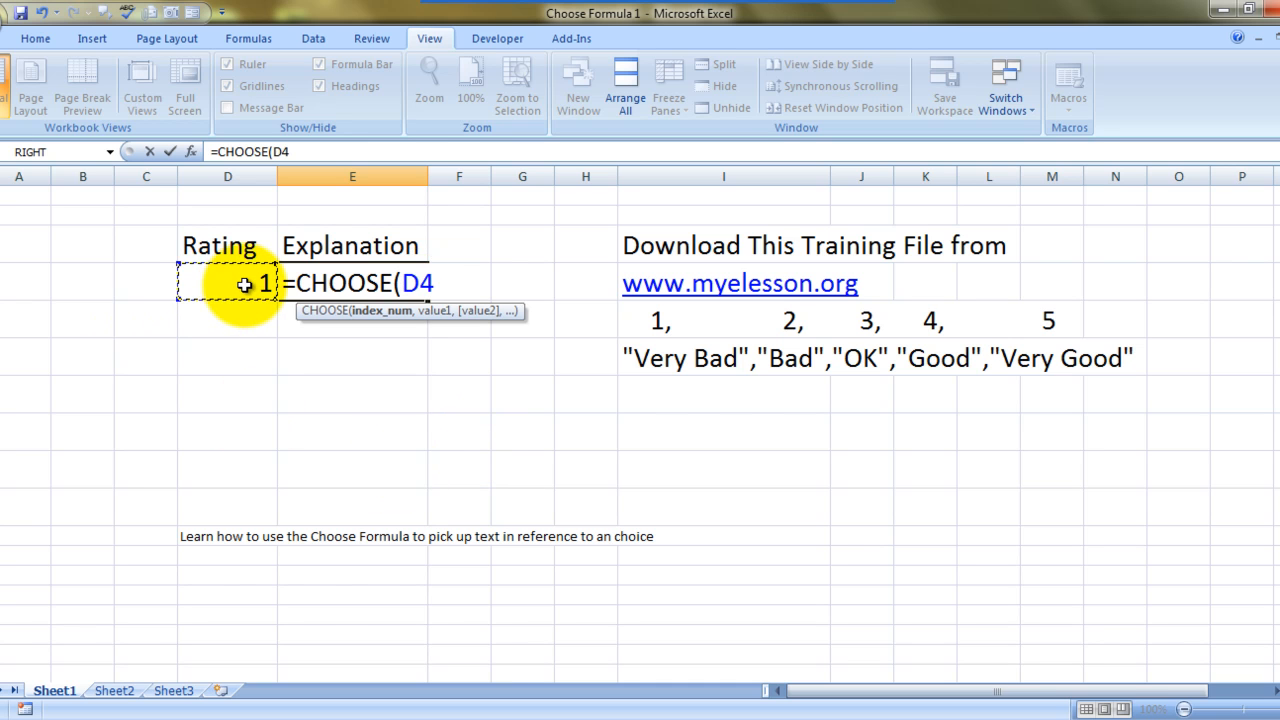
type(",")
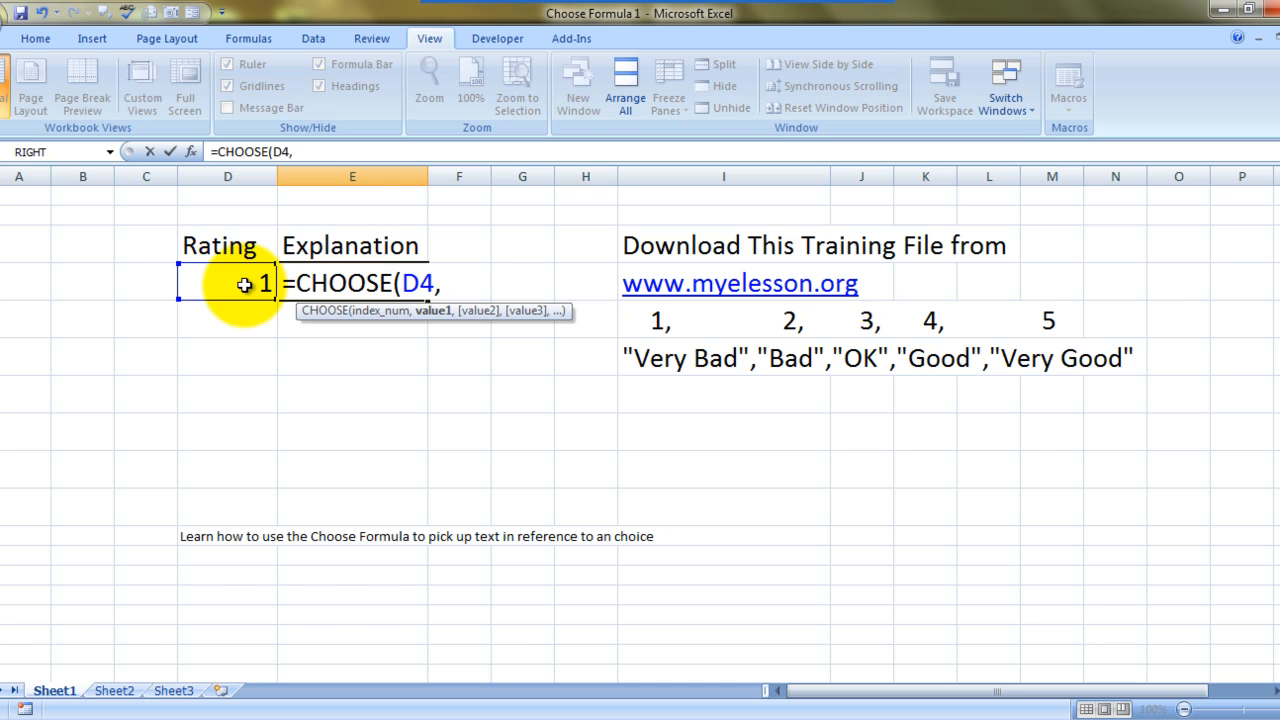
mouse_move(470, 346)
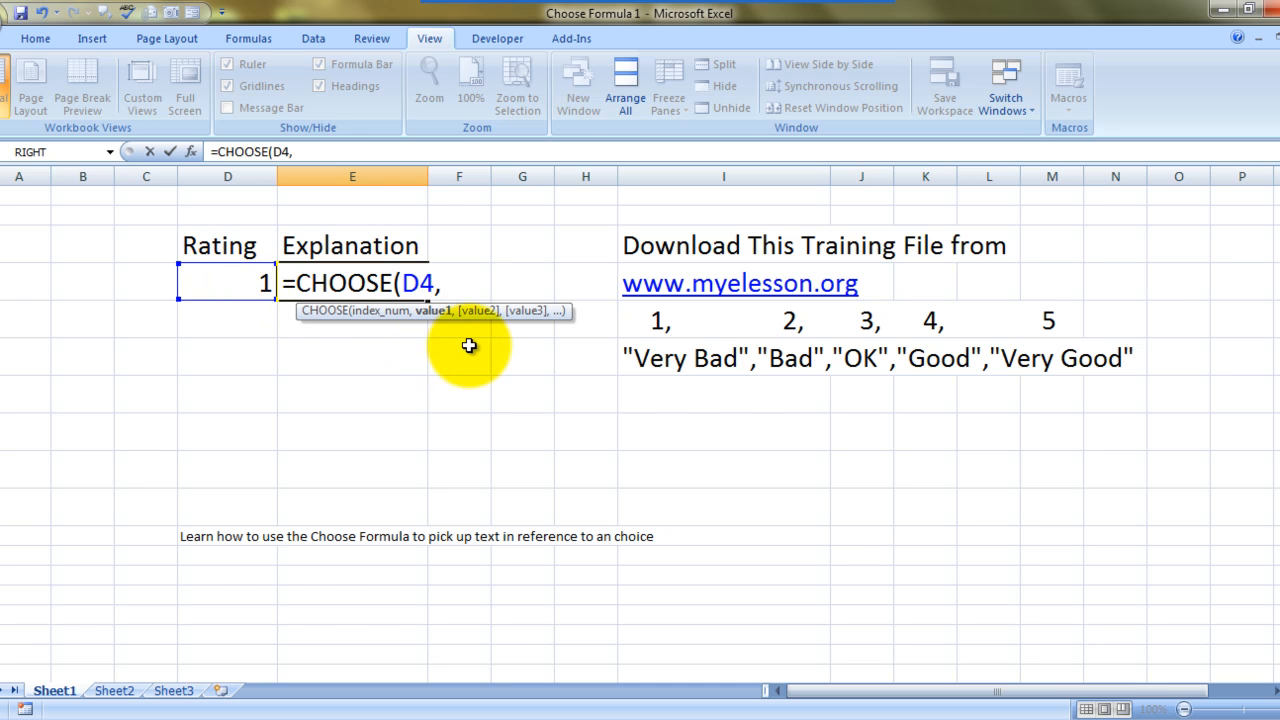
type("\"Very Bad\",\"Bad\",\"OK\",\"Good\",\"Very Good\"")
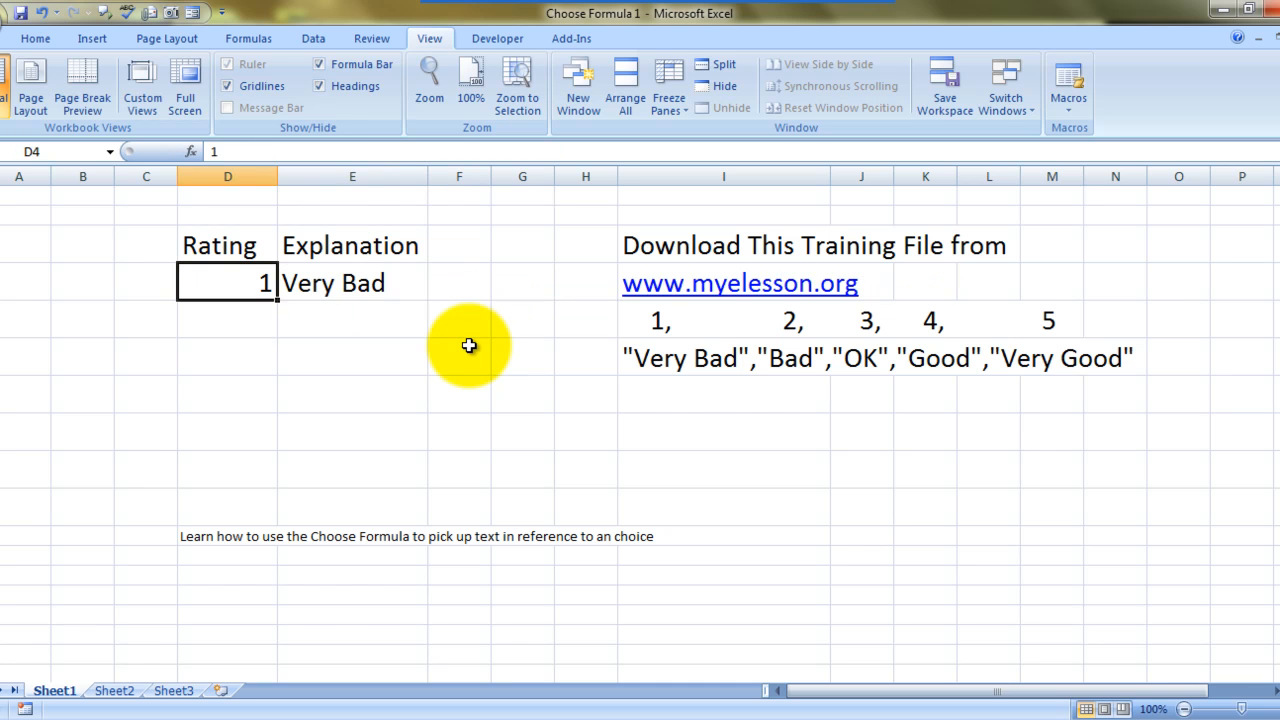
left_click(352, 283)
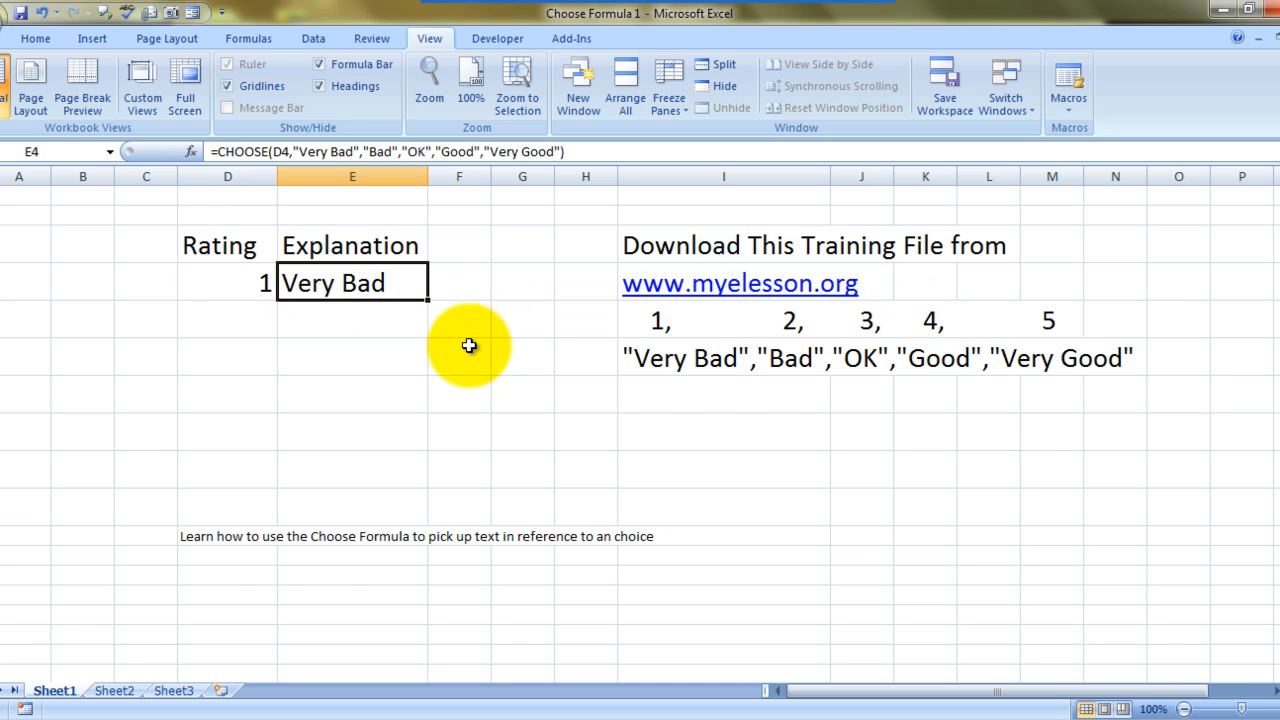
Test the rating with 5, then set D4 to 3 so E4 shows OK
type("5")
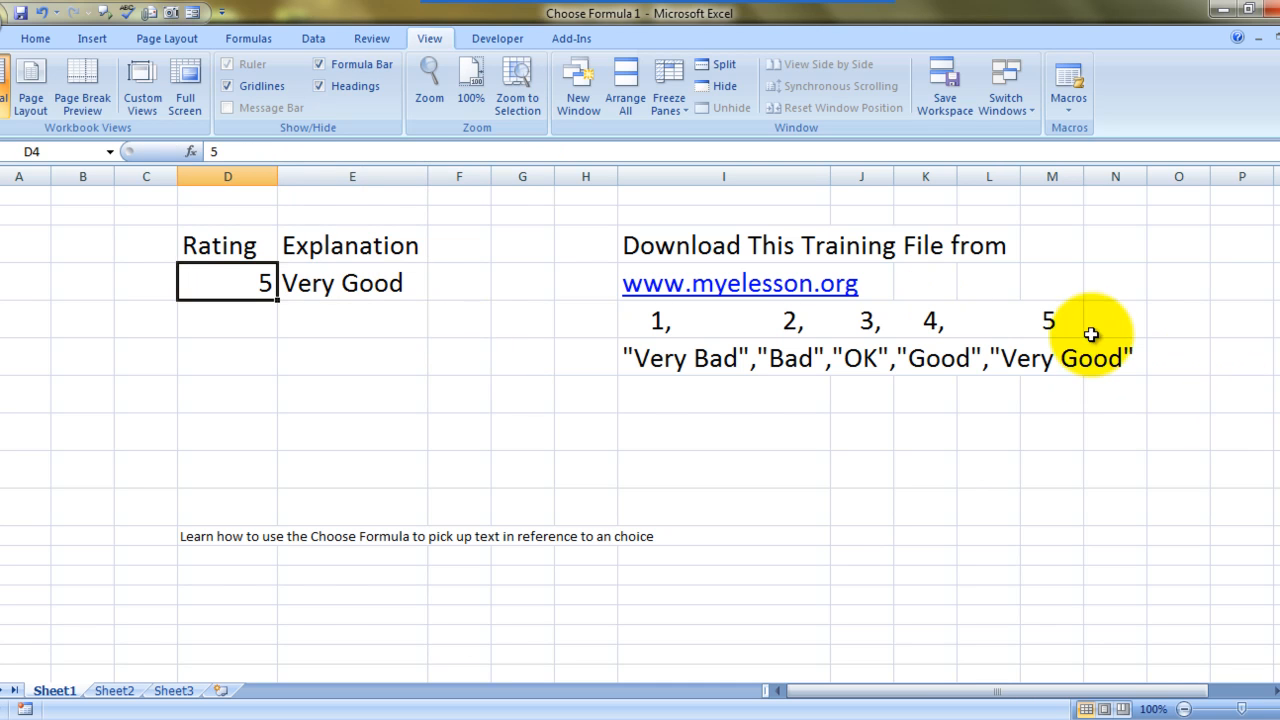
type("3")
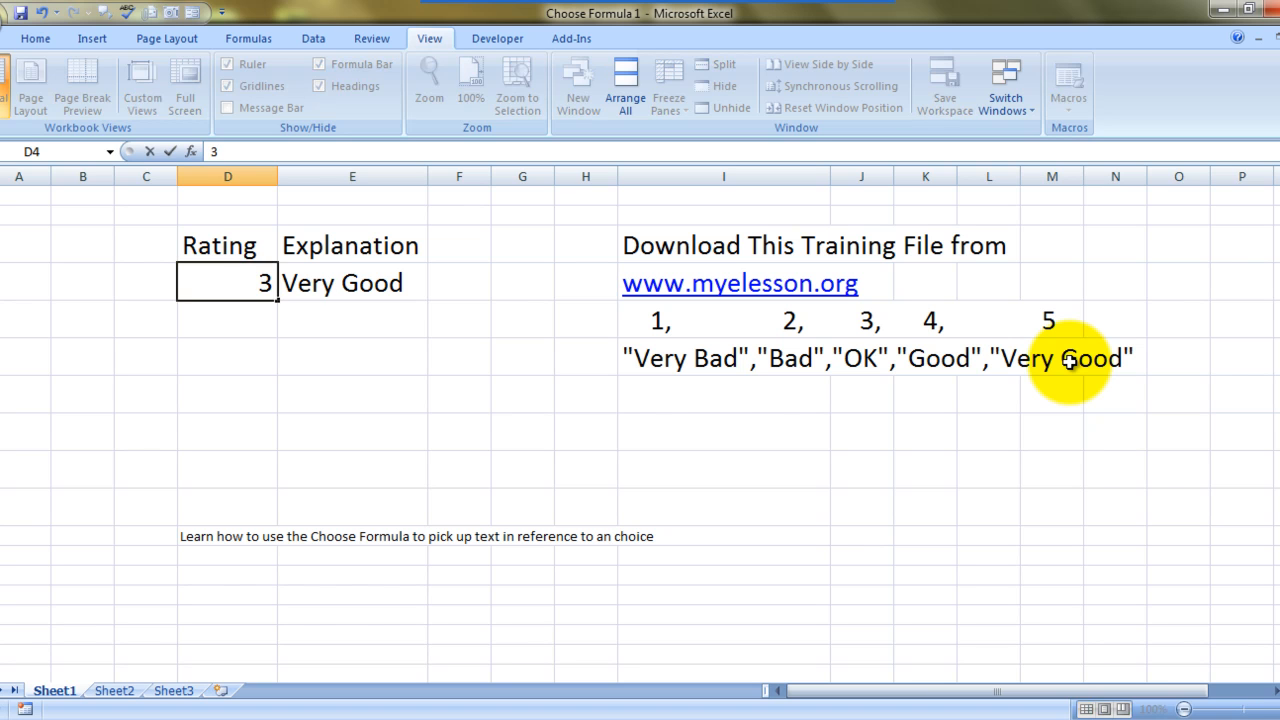
left_click(352, 282)
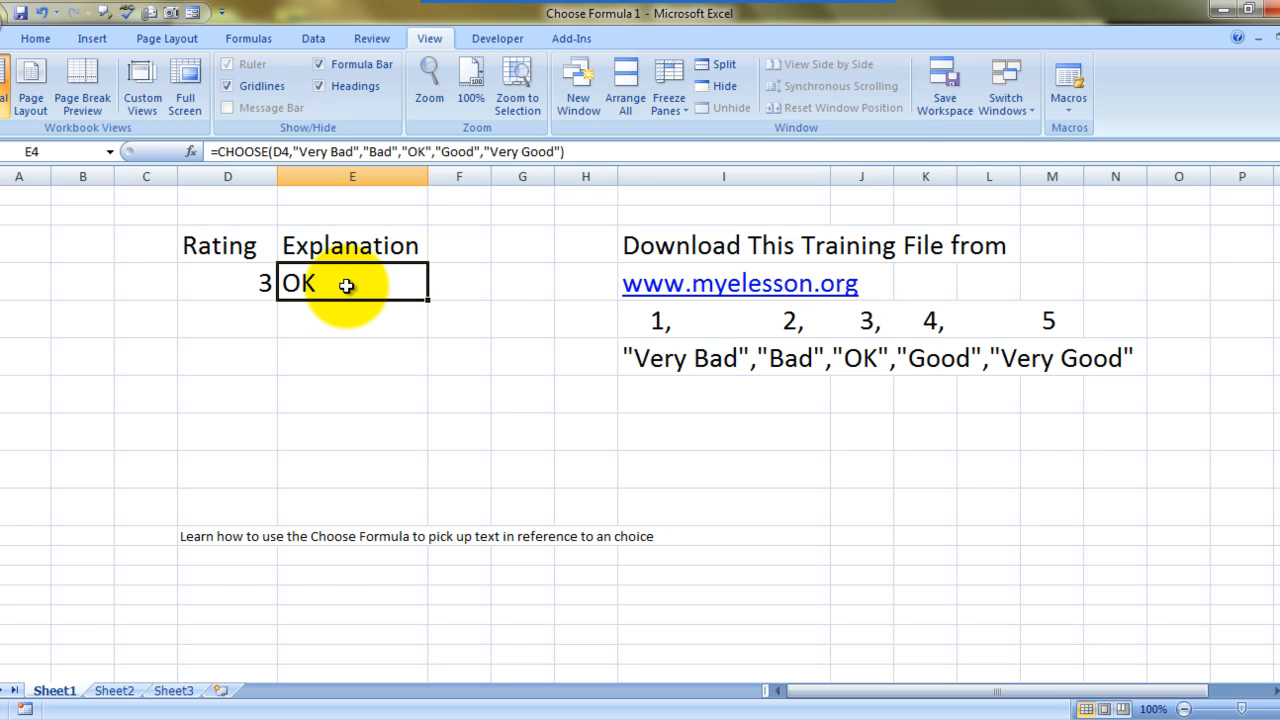
mouse_move(539, 392)
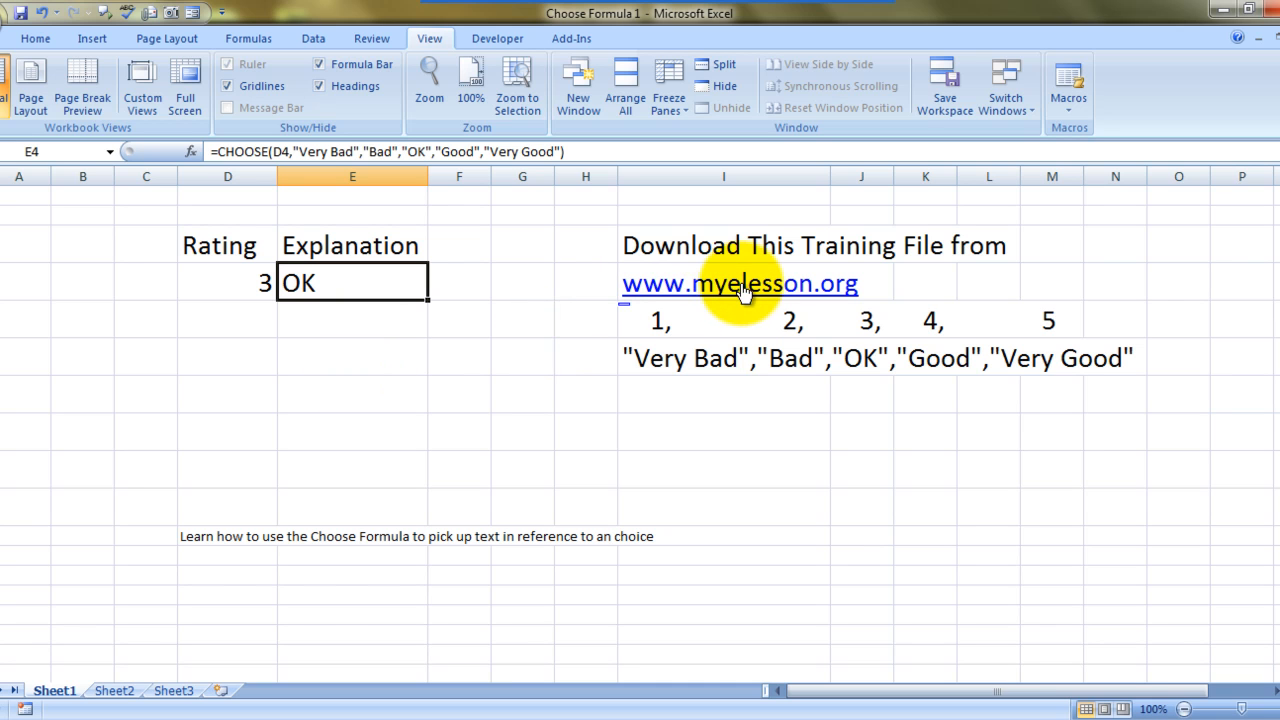
mouse_move(735, 290)
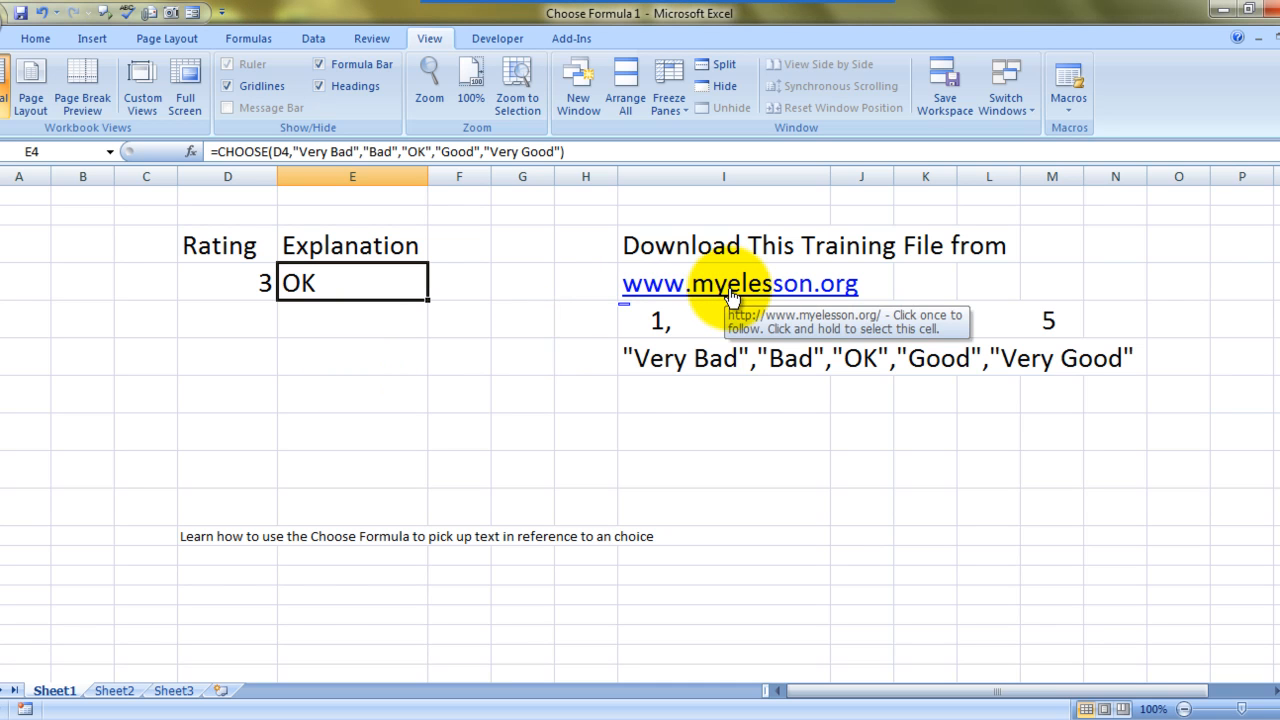